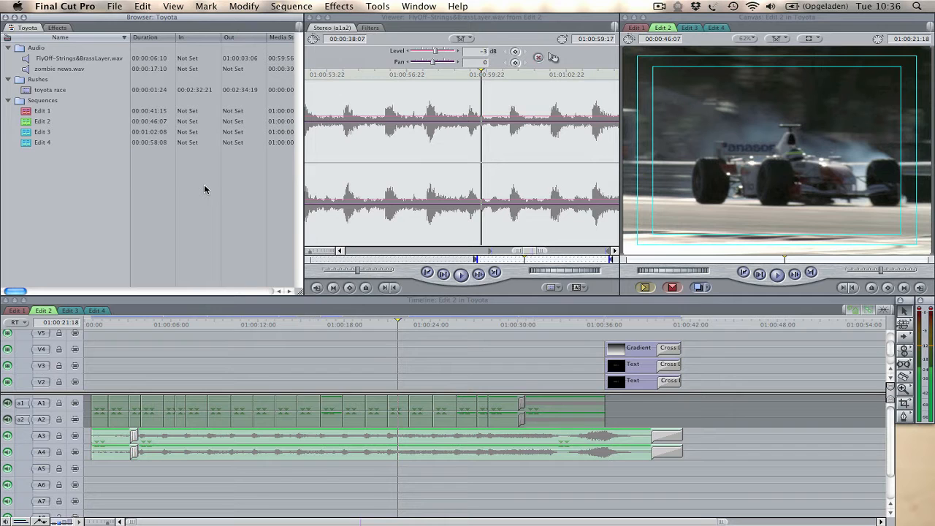
pyautogui.moveTo(163, 333)
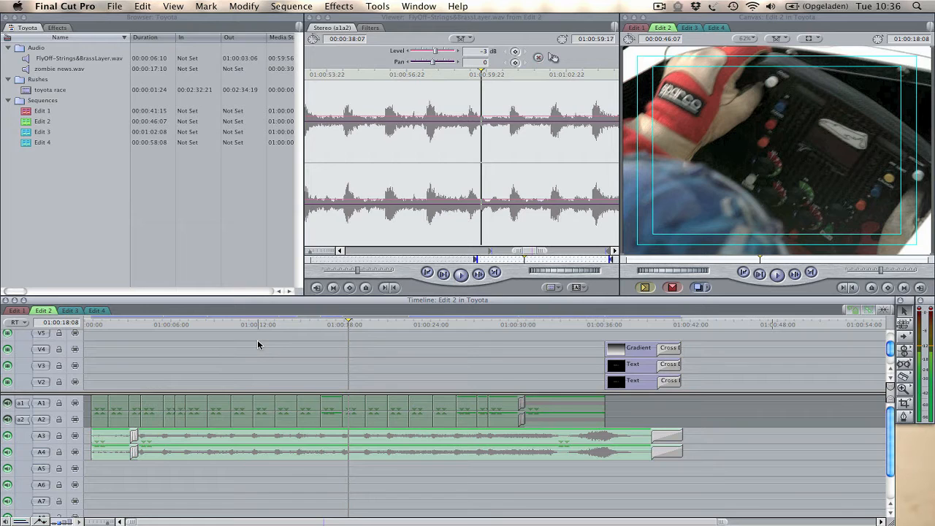
pyautogui.moveTo(79, 200)
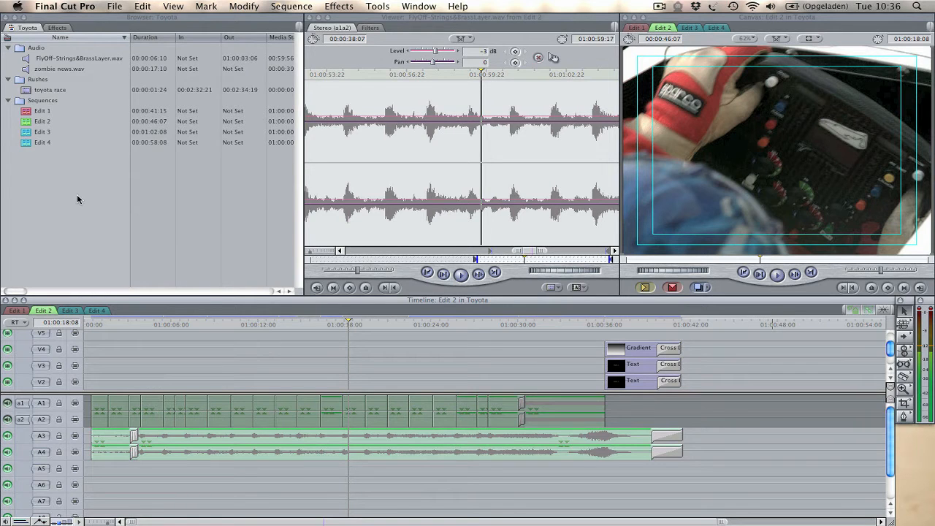
# Step: Preview zombie news.wav in the Viewer and pick a spot for the A5 excerpts
pyautogui.click(41, 143)
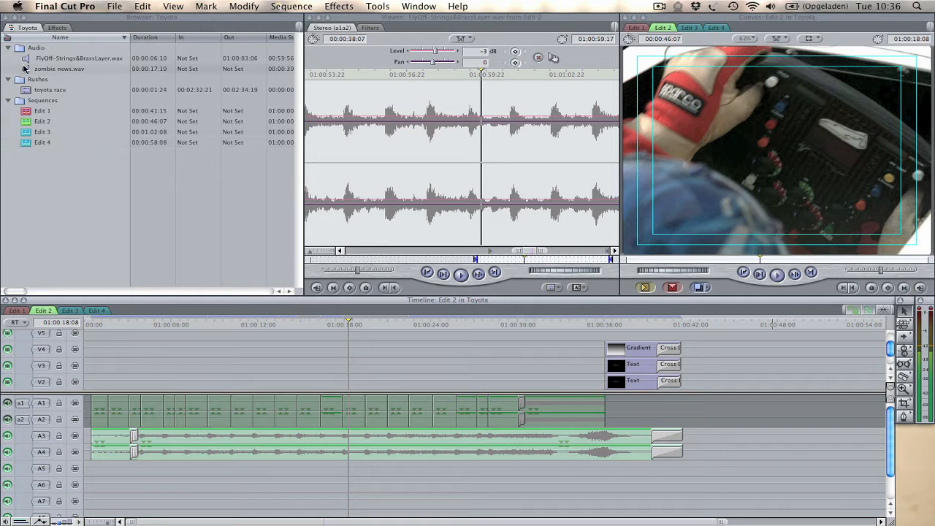
pyautogui.doubleClick(59, 68)
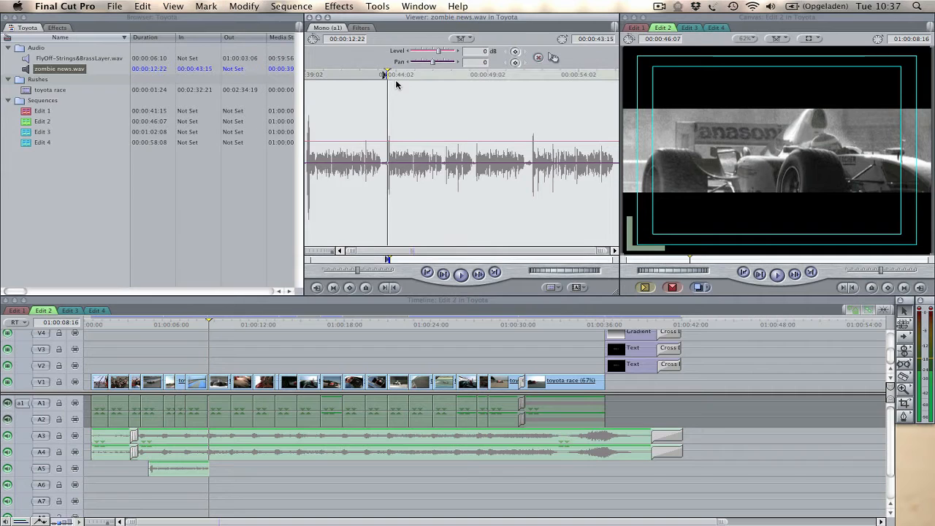
pyautogui.click(438, 74)
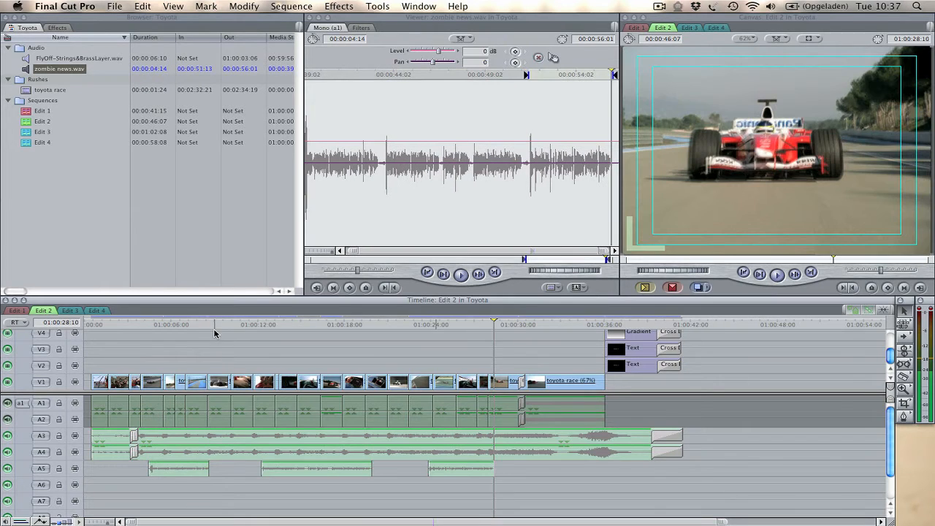
pyautogui.moveTo(248, 354)
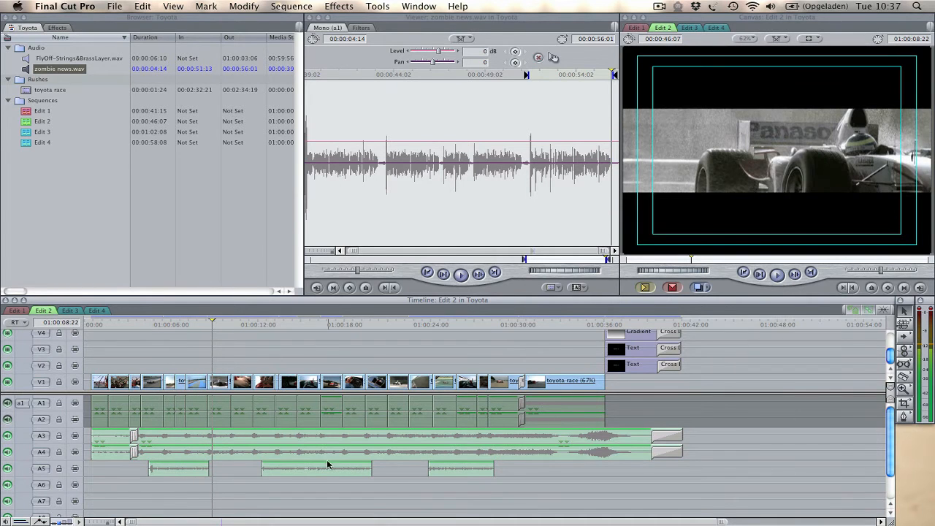
pyautogui.moveTo(230, 444)
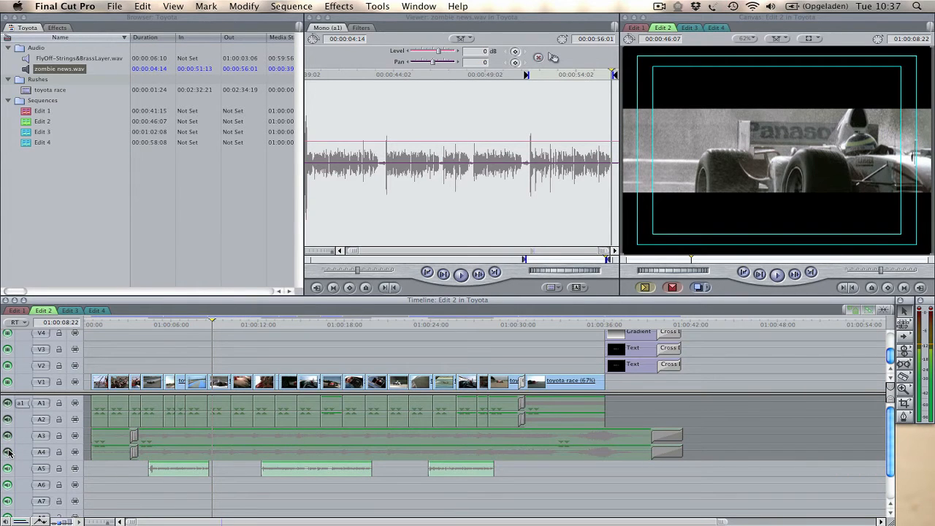
# Step: Disable the music tracks A3 and A4 for playback
pyautogui.click(147, 324)
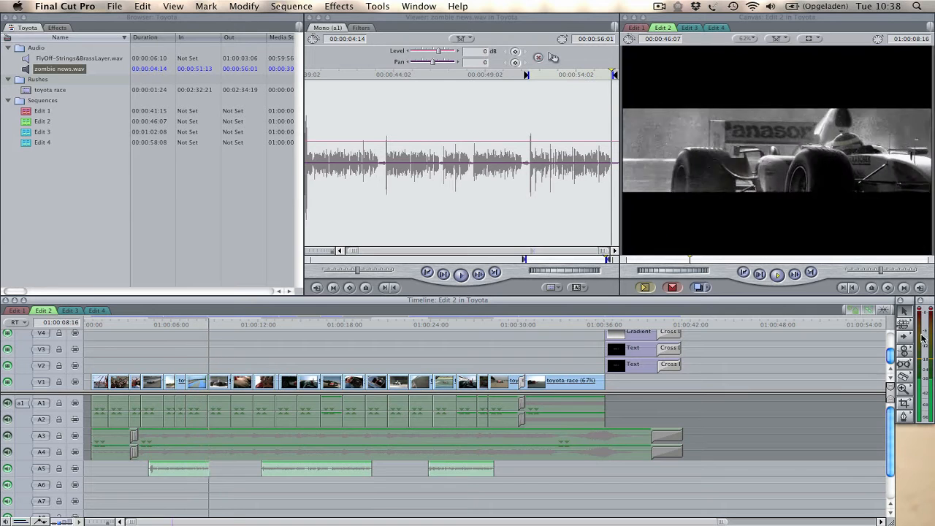
pyautogui.click(144, 324)
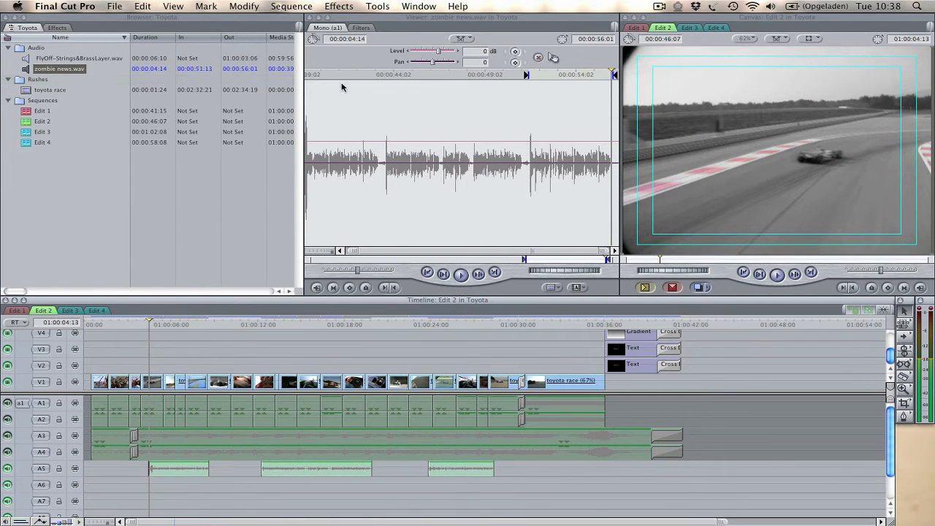
# Step: Open the Audio Mixer and raise the first A5 news clip's fader to 11 dB
pyautogui.click(377, 6)
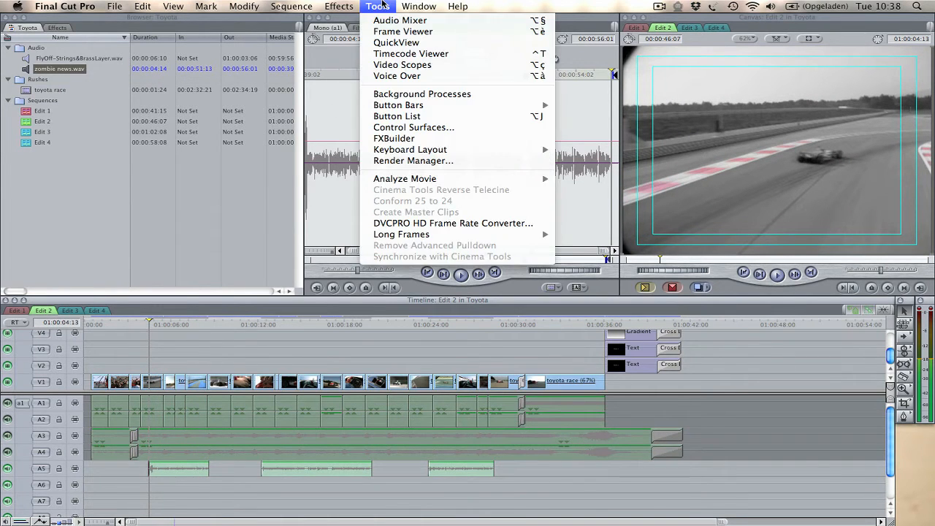
pyautogui.moveTo(400, 20)
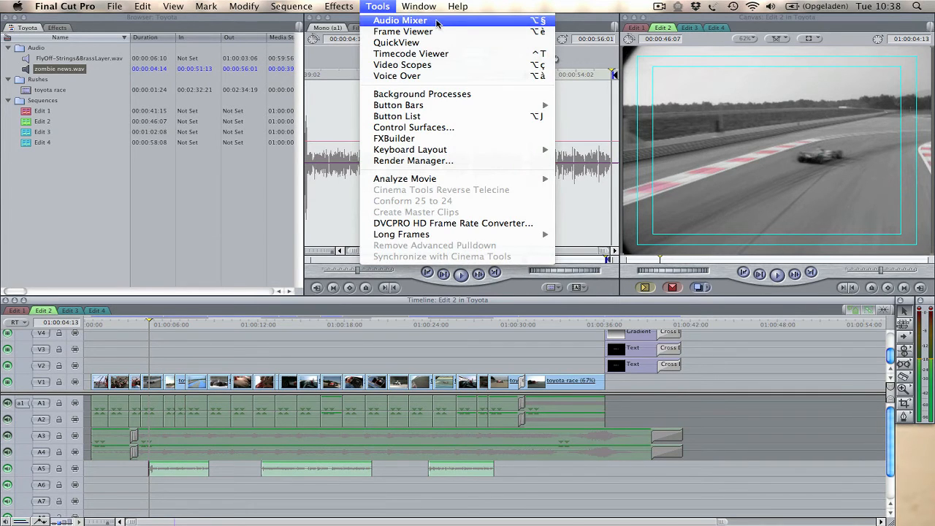
pyautogui.click(400, 20)
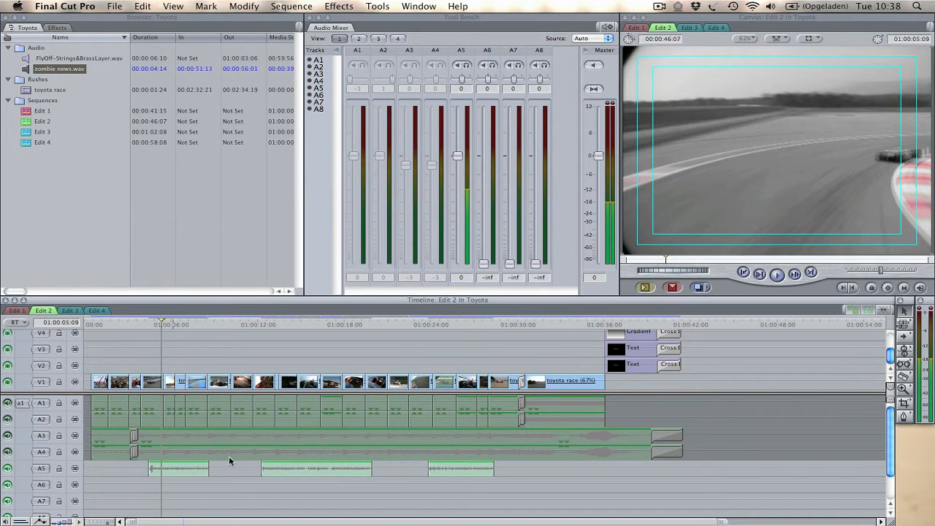
pyautogui.click(179, 468)
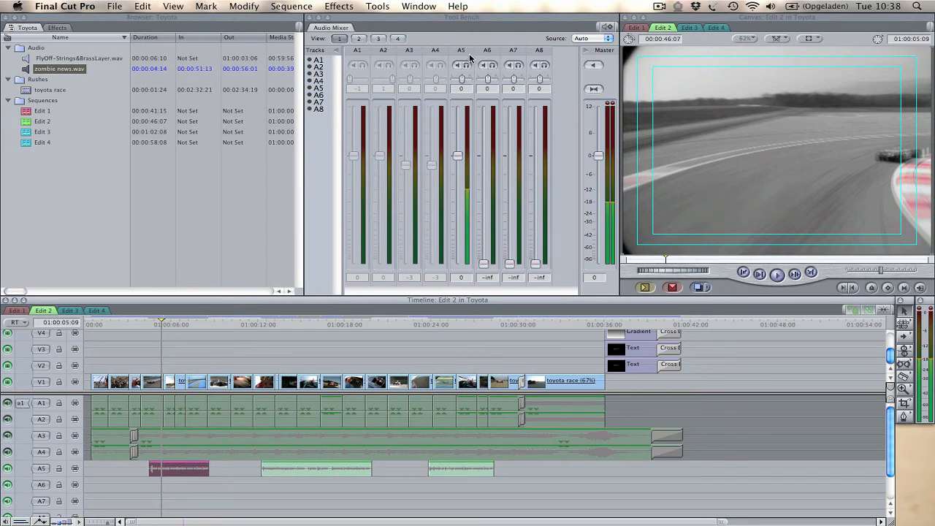
pyautogui.moveTo(458, 156); pyautogui.dragTo(458, 139)
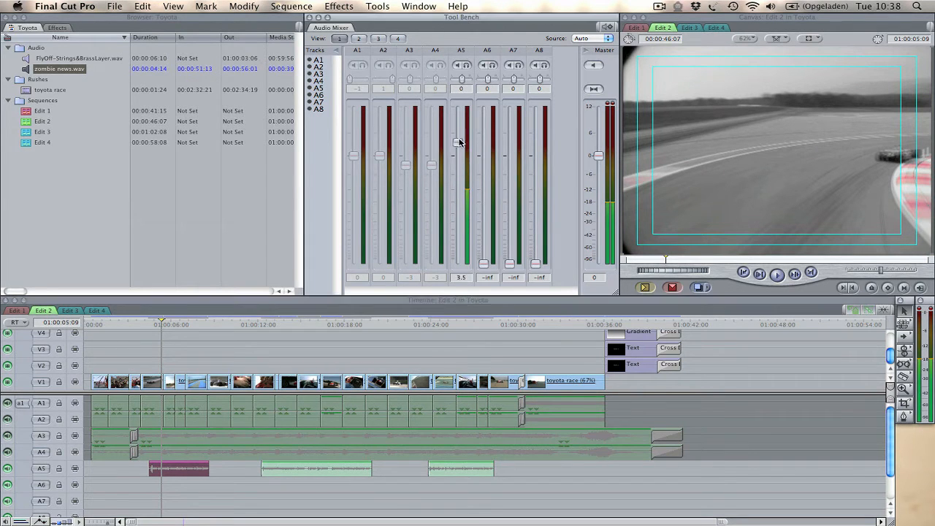
pyautogui.moveTo(459, 143); pyautogui.dragTo(459, 148)
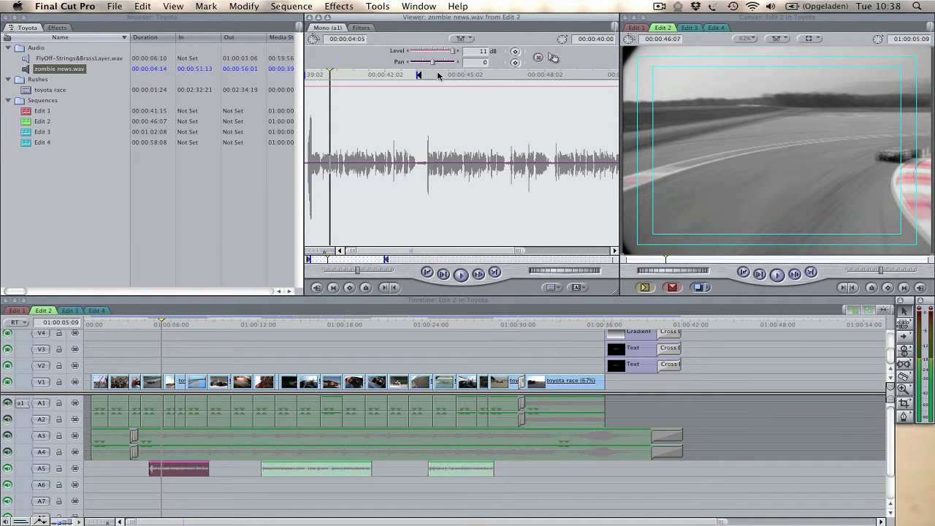
# Step: Reopen the Audio Mixer showing all audio tracks, then refocus the timeline
pyautogui.click(377, 6)
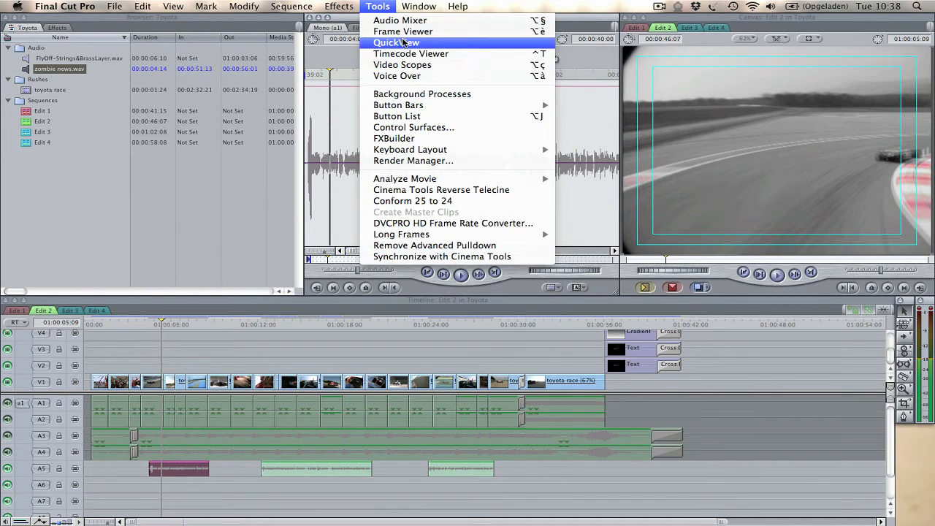
pyautogui.click(401, 19)
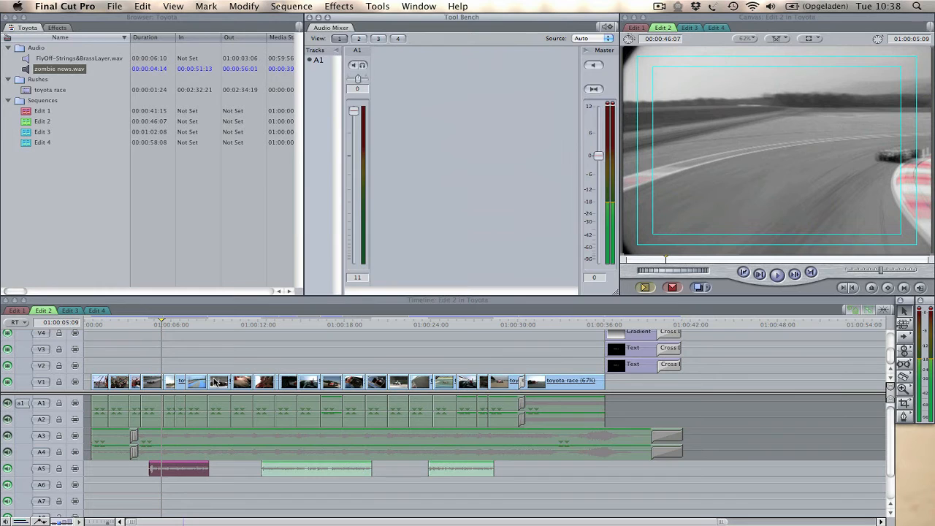
pyautogui.click(378, 38)
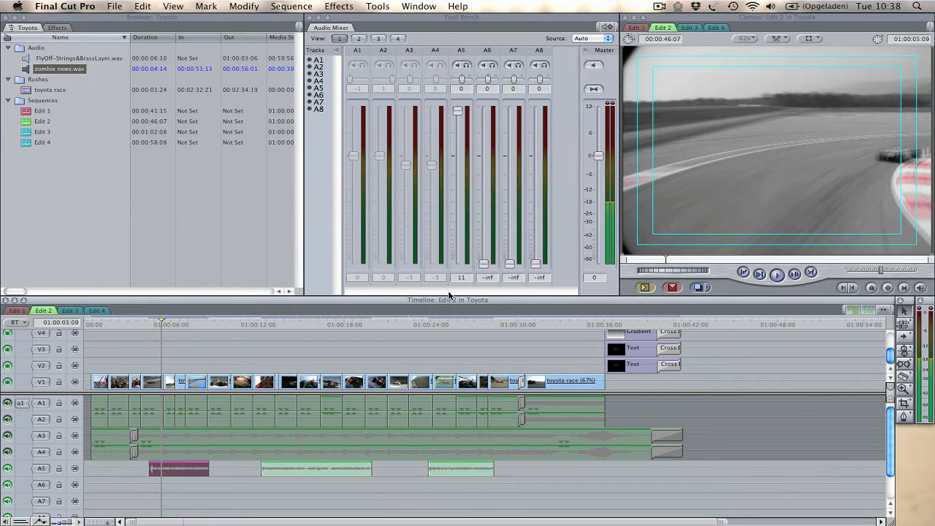
pyautogui.click(155, 324)
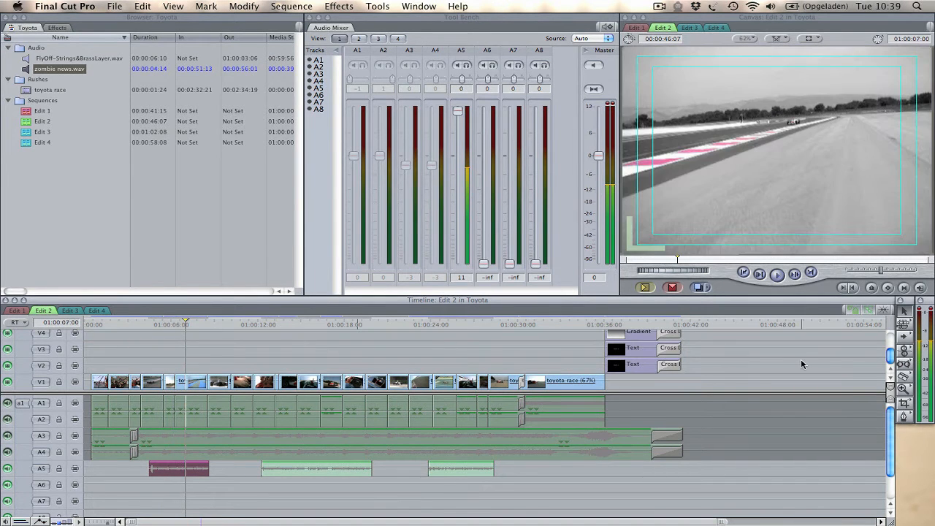
pyautogui.moveTo(285, 357)
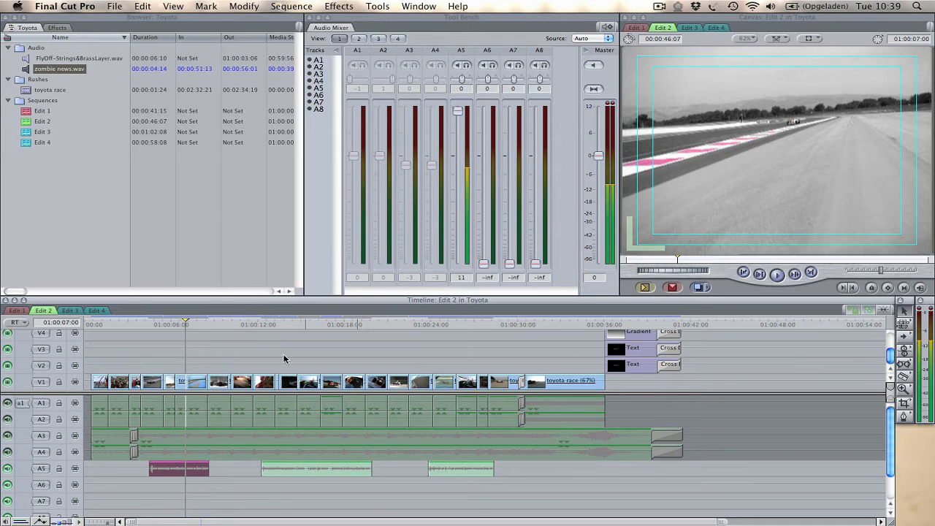
pyautogui.click(146, 324)
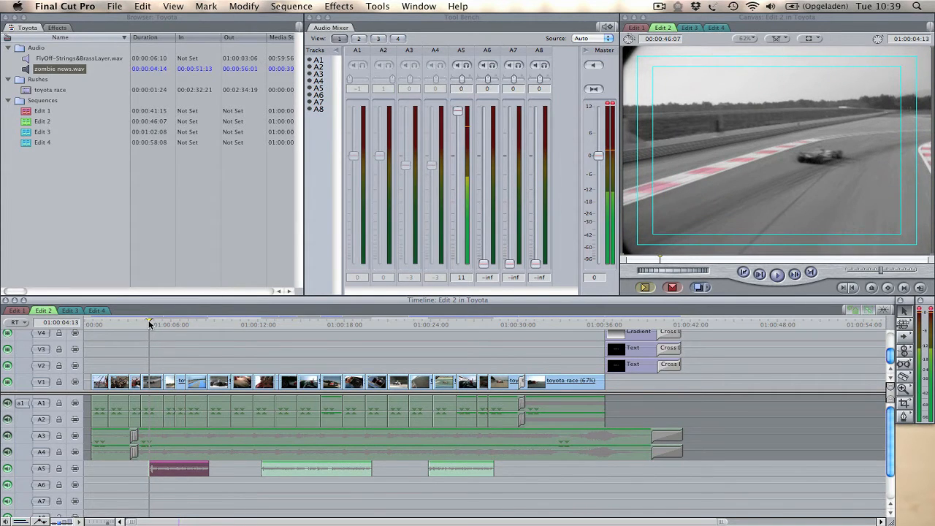
# Step: Adjust the first voice clip's start level keyframe, then select the middle A5 news clip
pyautogui.doubleClick(179, 467)
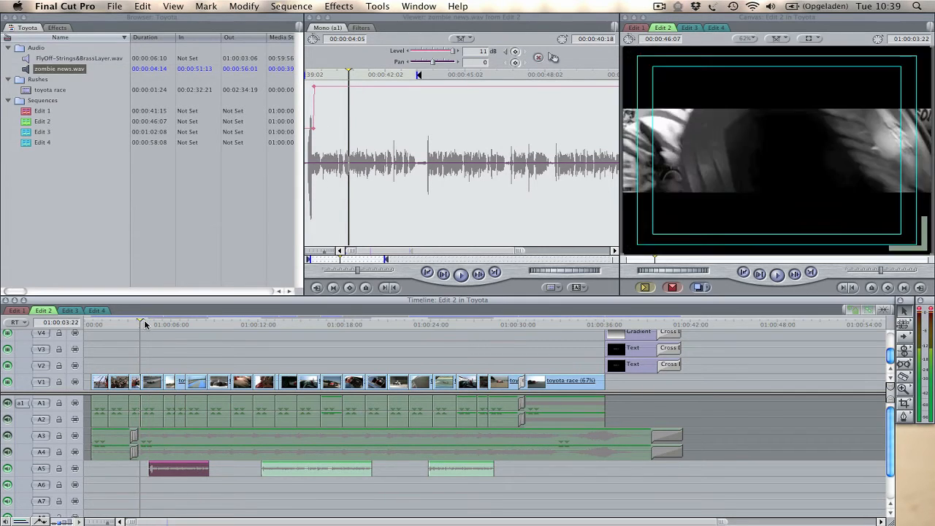
pyautogui.click(149, 324)
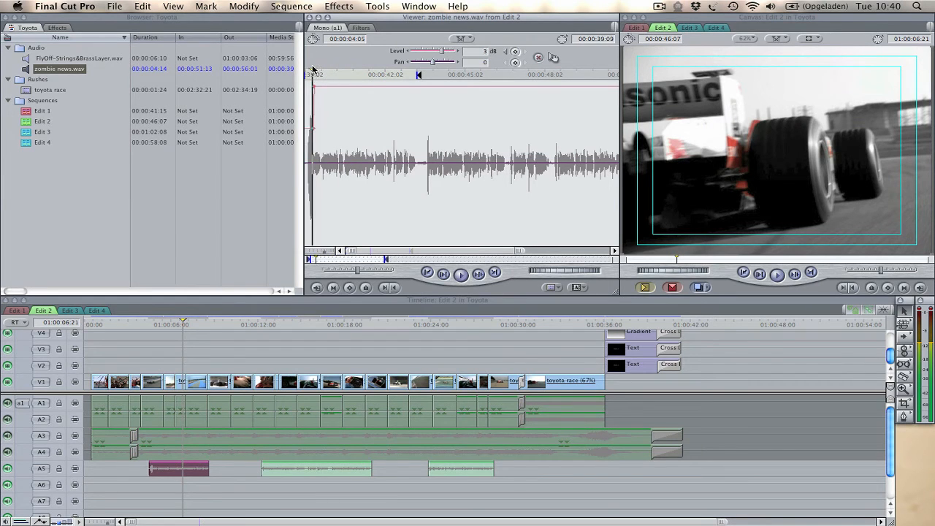
pyautogui.moveTo(444, 51); pyautogui.dragTo(456, 51)
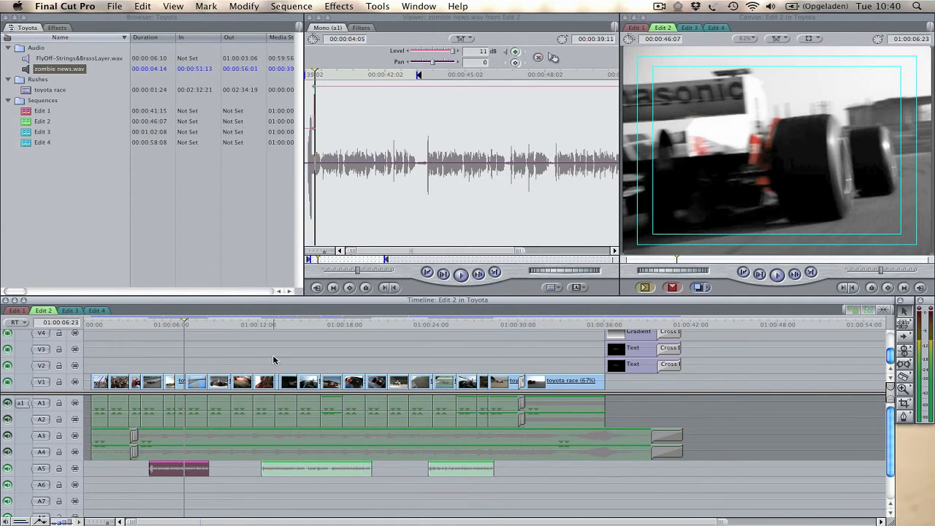
pyautogui.click(269, 324)
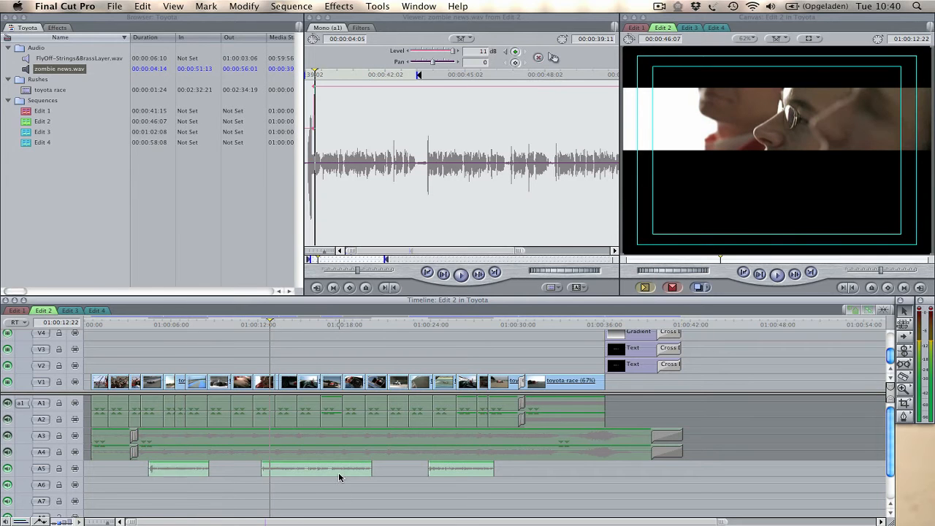
pyautogui.click(315, 468)
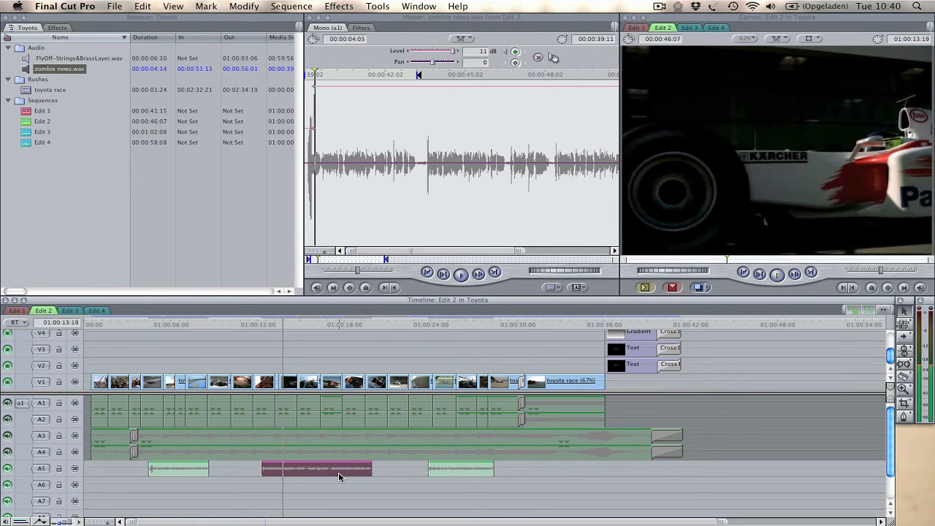
# Step: Choose Tools > Audio Mixer to show faders for all timeline tracks
pyautogui.click(378, 6)
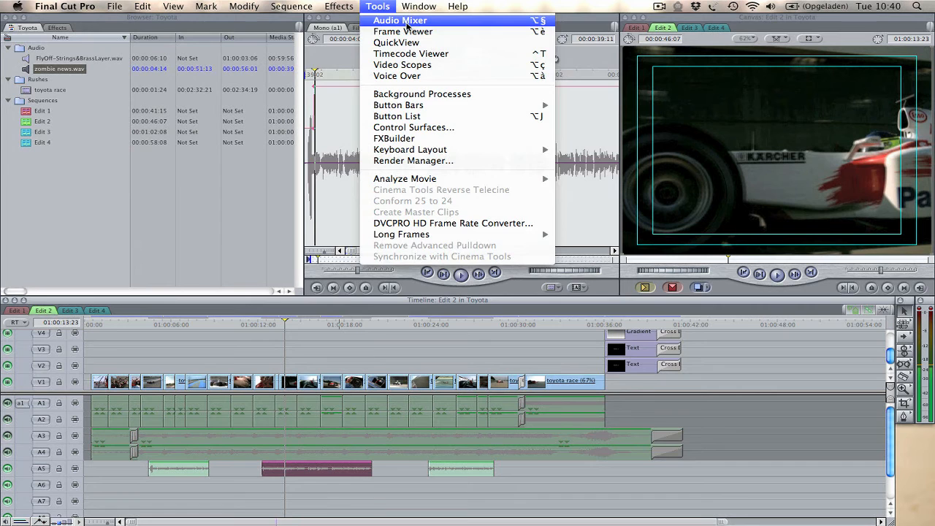
pyautogui.click(400, 20)
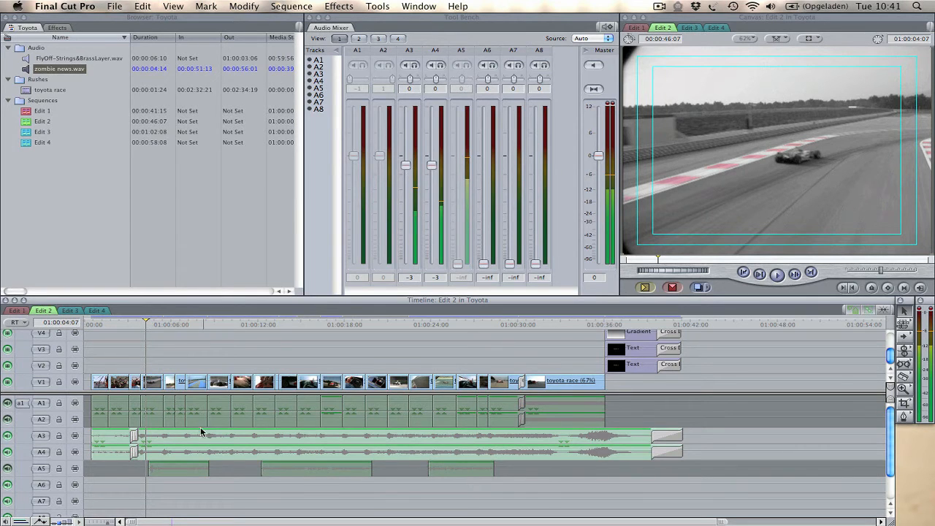
pyautogui.moveTo(196, 452)
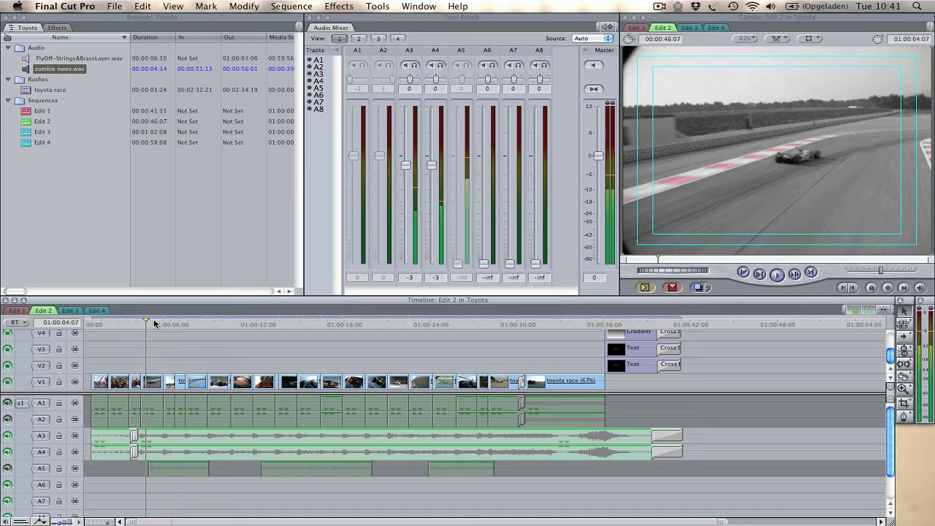
pyautogui.moveTo(154, 325)
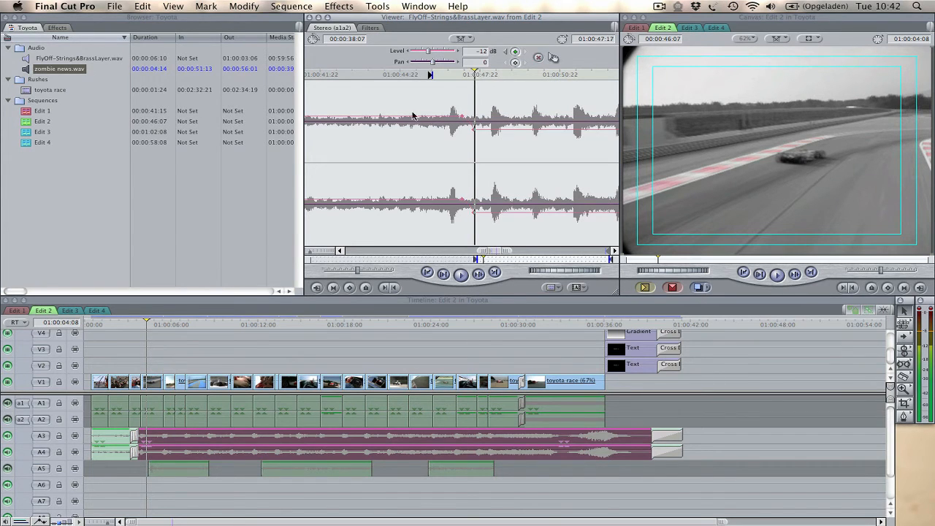
# Step: Add a level keyframe to the strings music clip
pyautogui.click(137, 323)
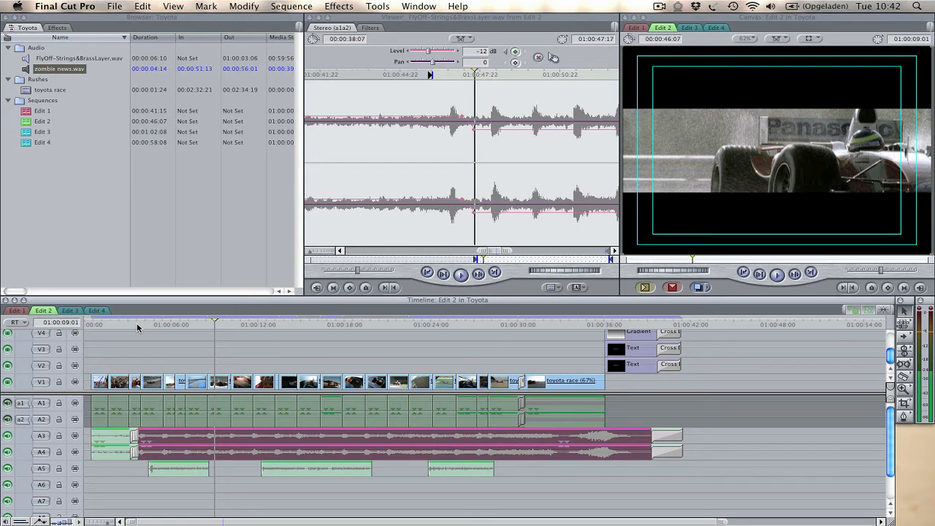
pyautogui.moveTo(141, 327)
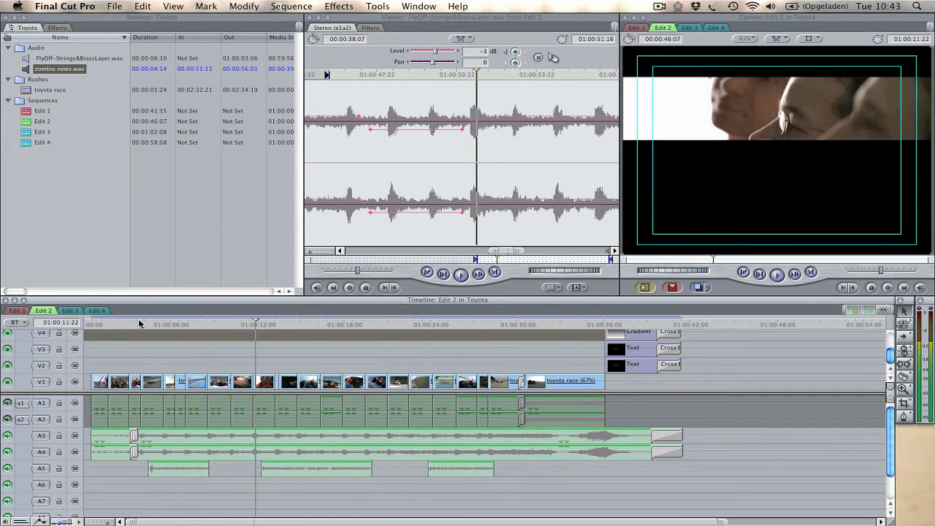
# Step: Move the playhead slightly back and bring up the Tools menu
pyautogui.click(254, 323)
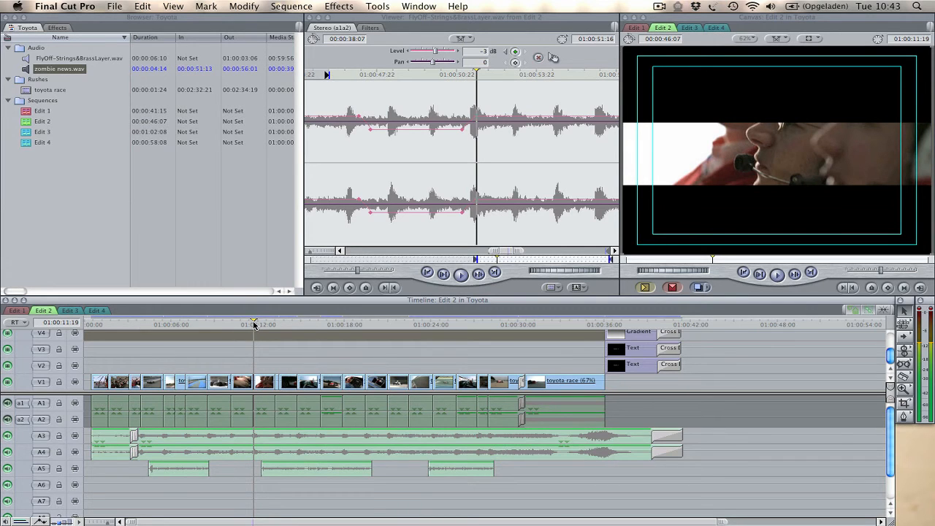
pyautogui.moveTo(283, 232)
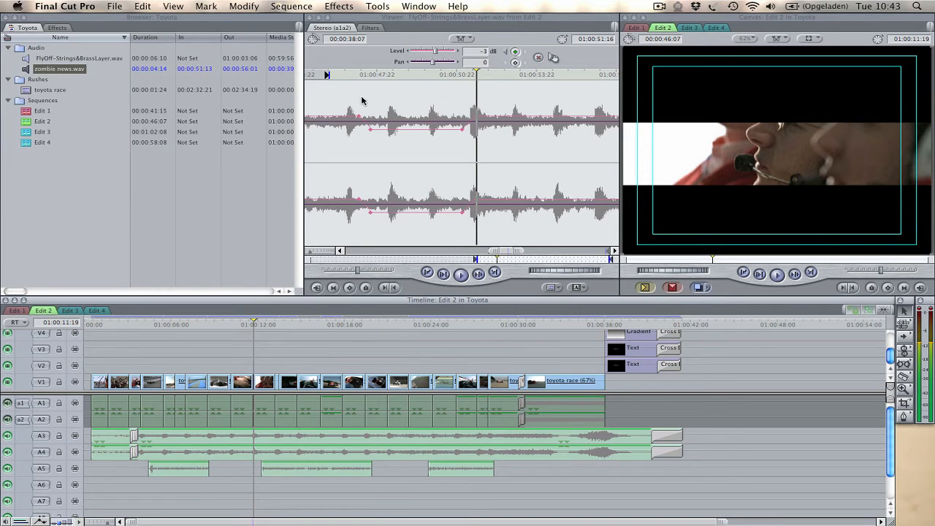
pyautogui.click(377, 6)
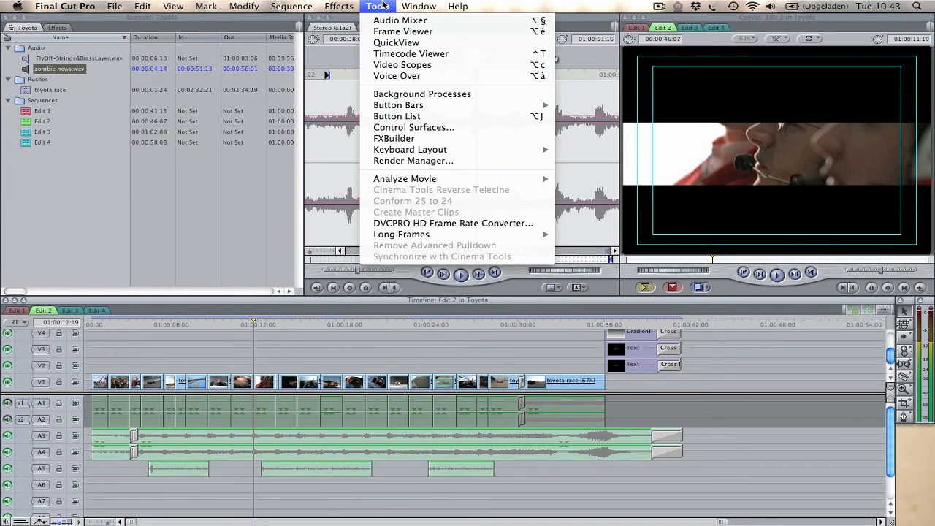
# Step: Reopen the Audio Mixer and, playing from about eight seconds, pull the A3 music fader down
pyautogui.click(400, 19)
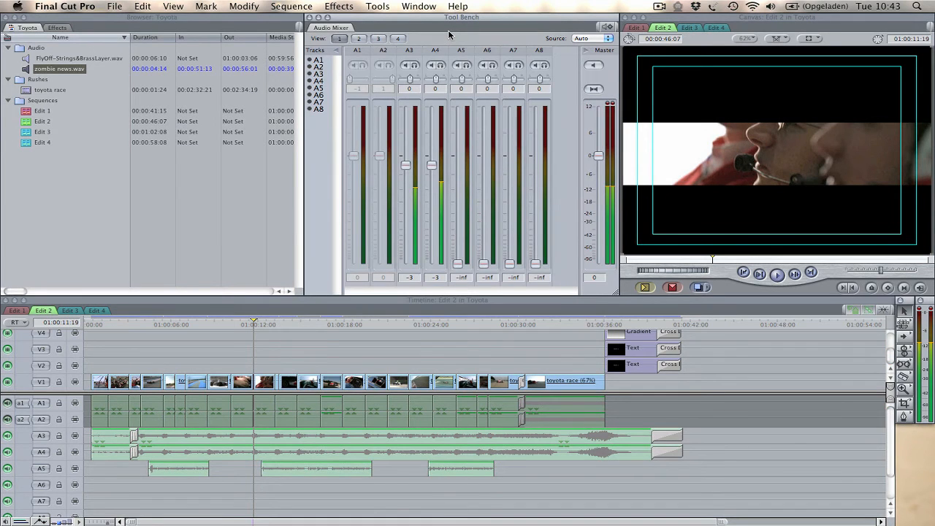
pyautogui.moveTo(608, 34)
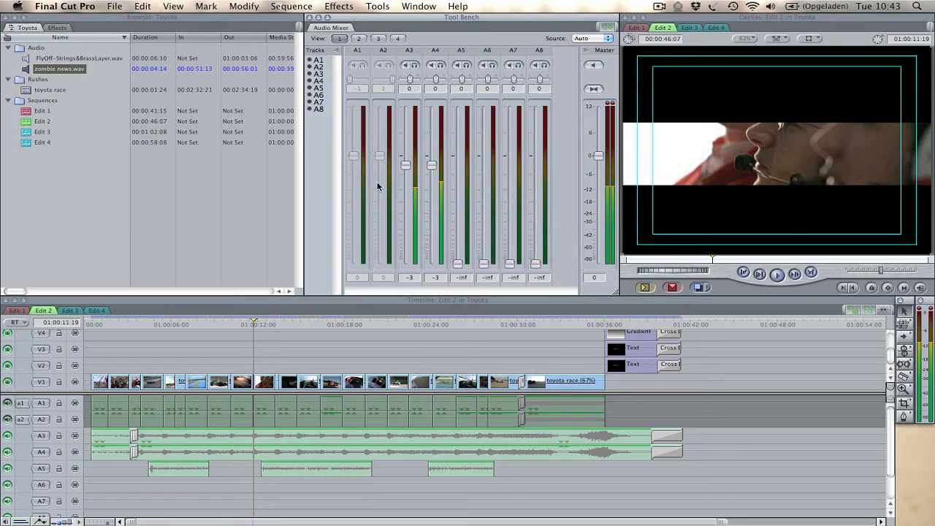
pyautogui.moveTo(420, 170)
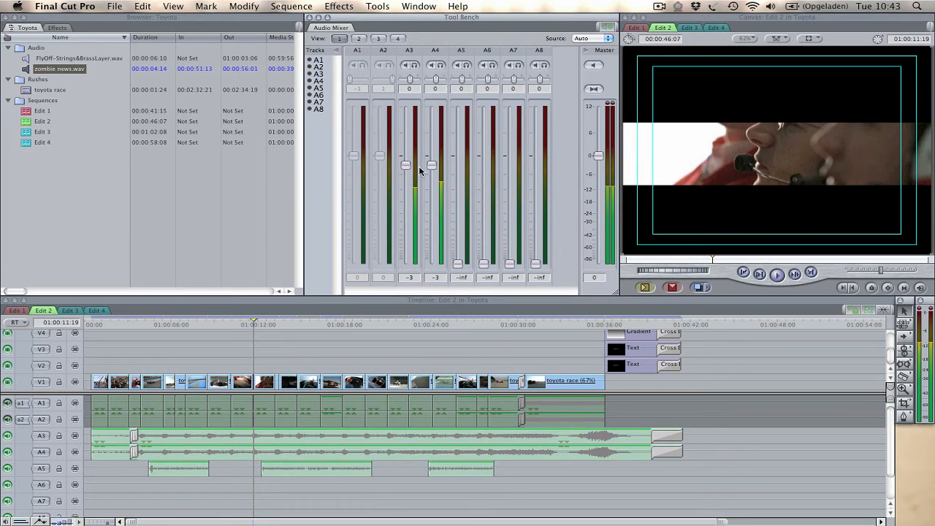
pyautogui.moveTo(232, 327)
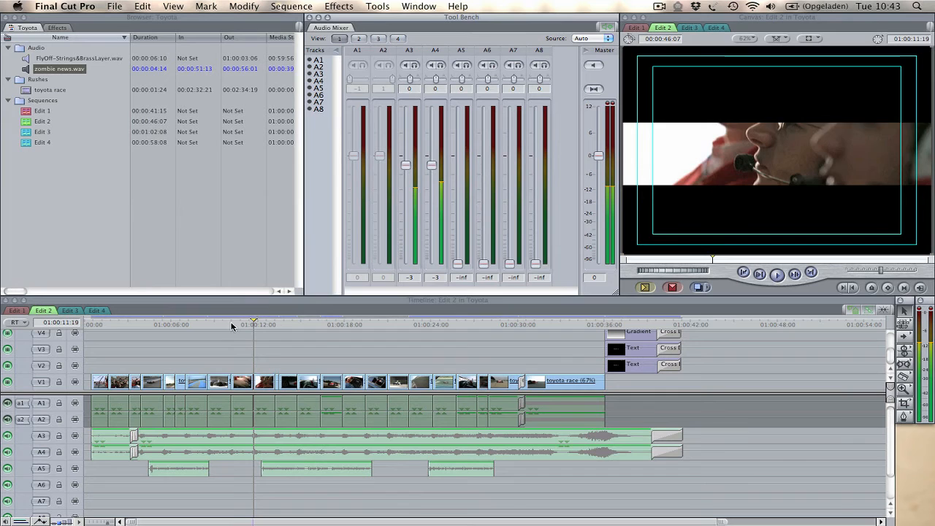
pyautogui.click(214, 325)
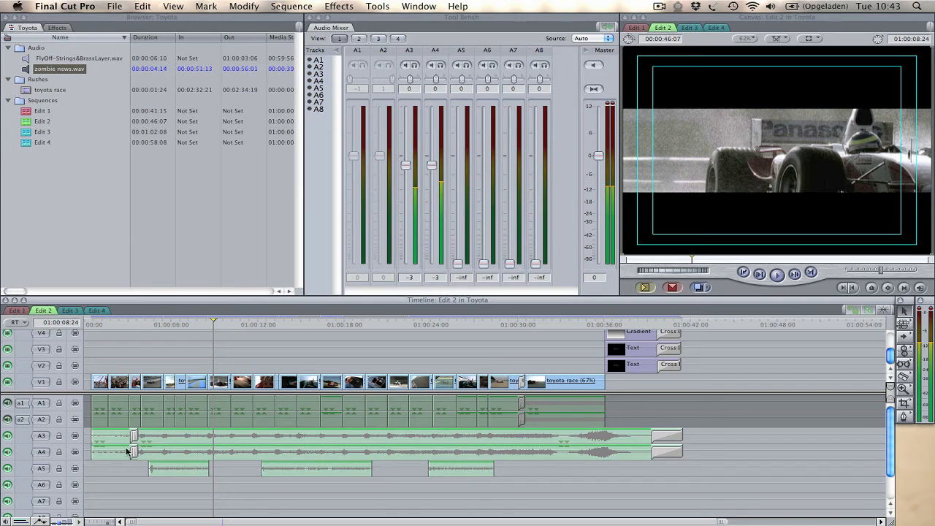
pyautogui.moveTo(449, 149)
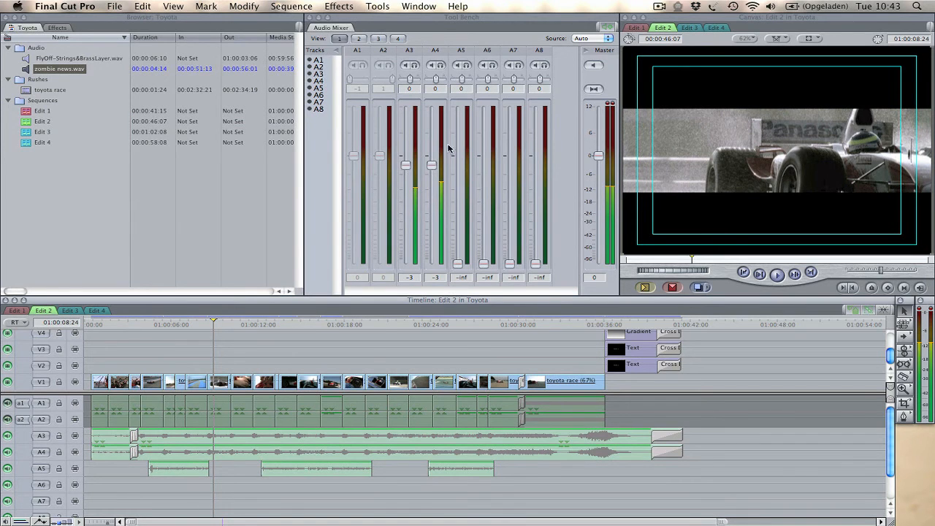
pyautogui.moveTo(432, 167)
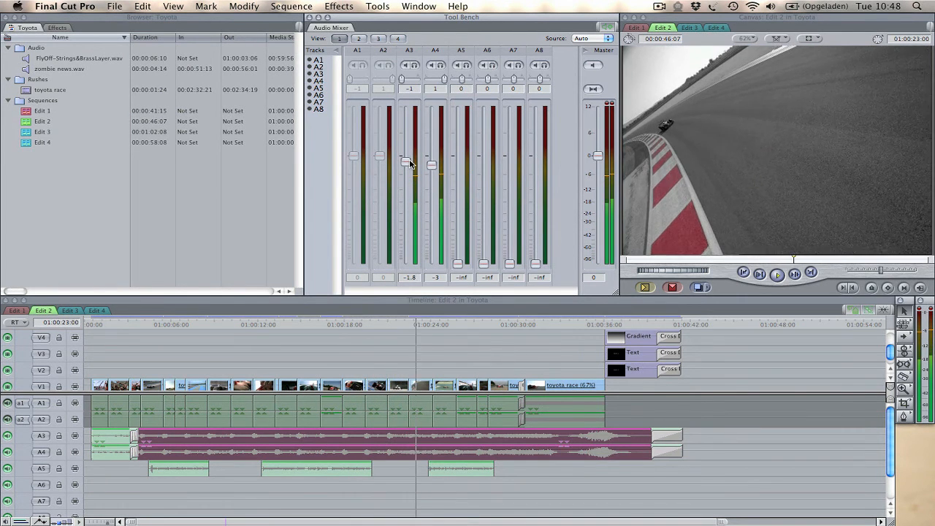
pyautogui.moveTo(407, 162); pyautogui.dragTo(407, 208)
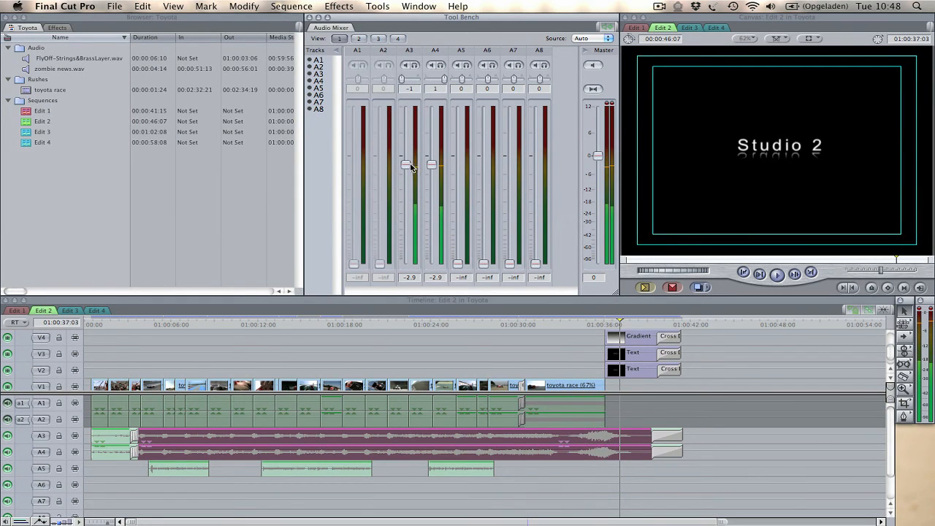
pyautogui.moveTo(412, 178)
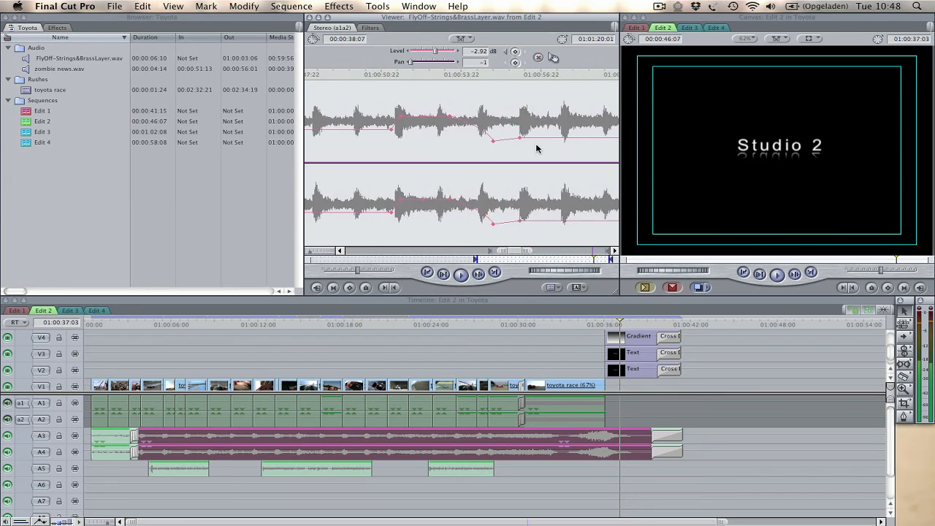
# Step: Bring up the Tools menu of audio and utility tools
pyautogui.click(378, 6)
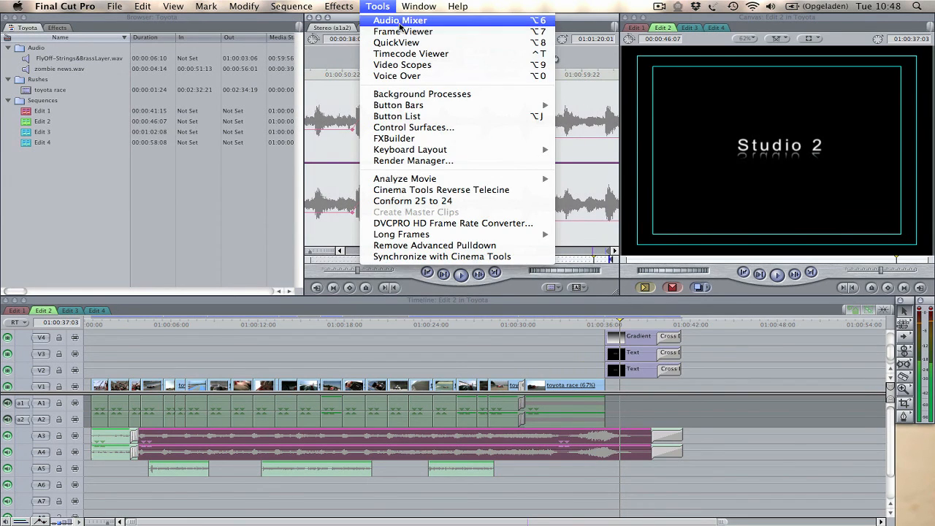
# Step: Reopen the Audio Mixer and play from about fourteen seconds to hear the music dips
pyautogui.click(399, 19)
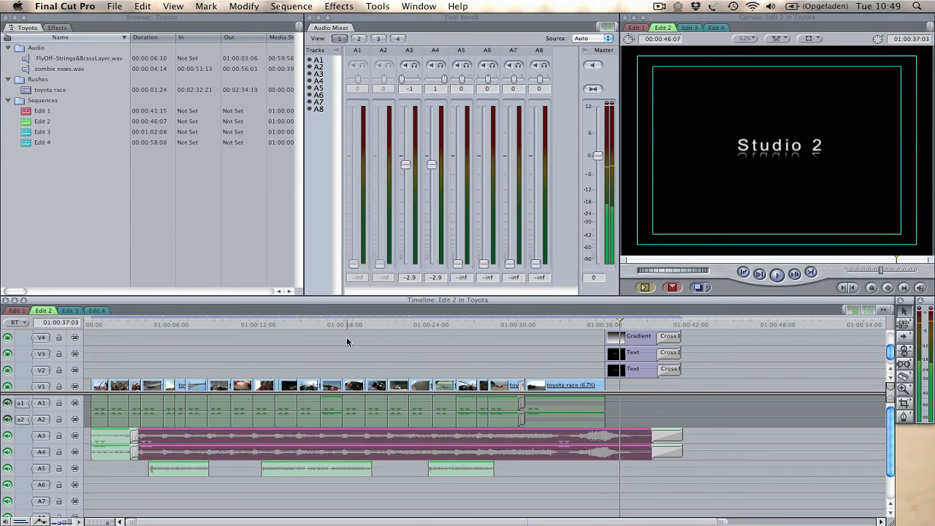
pyautogui.click(353, 324)
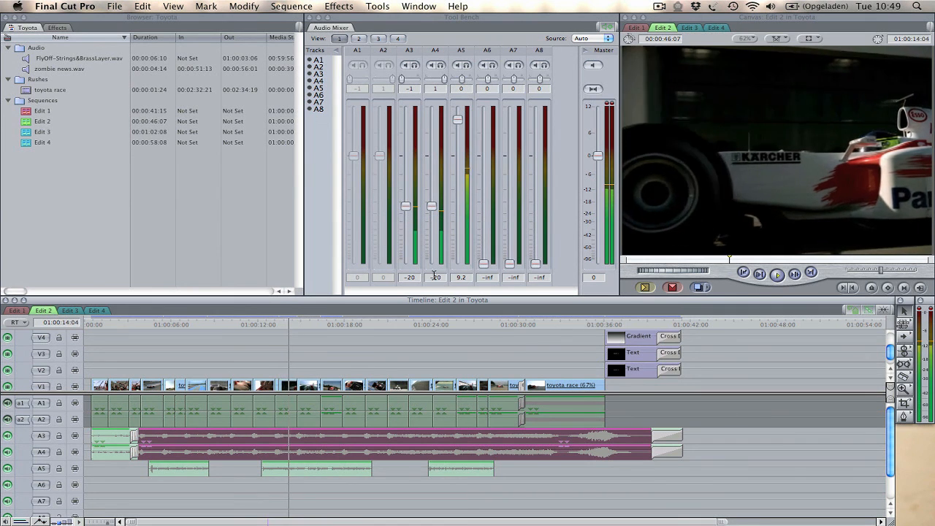
pyautogui.click(367, 324)
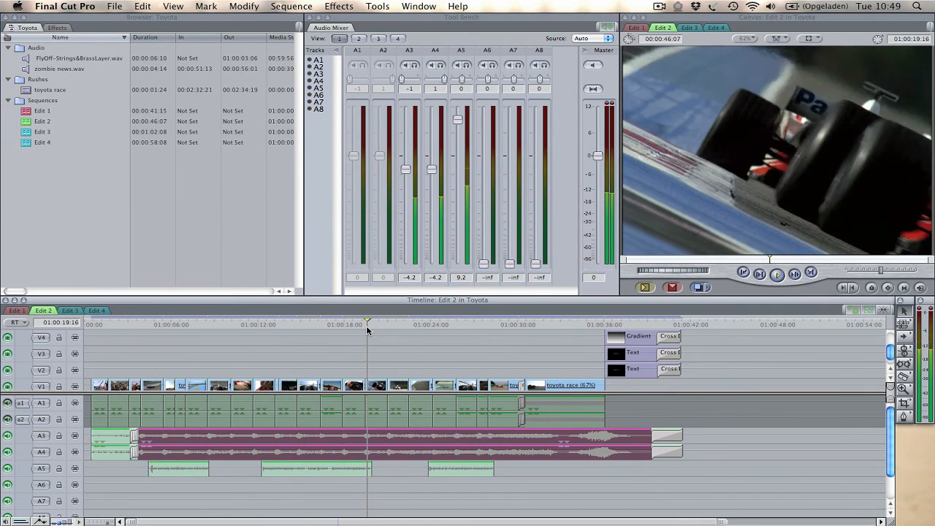